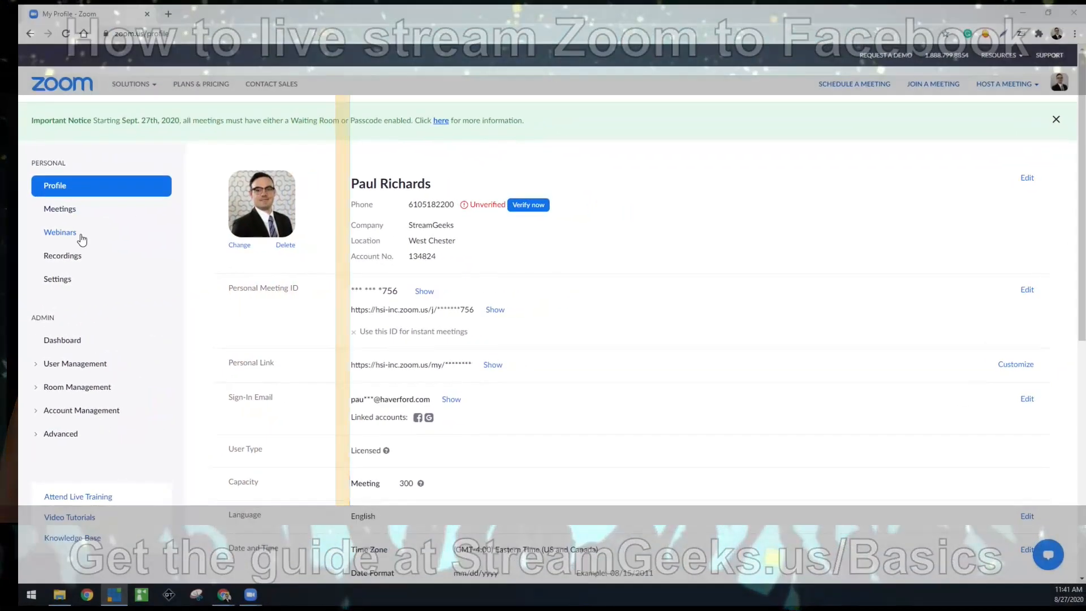
Step: Open the web portal Settings at the In Meeting (Advanced) options
left_click(57, 278)
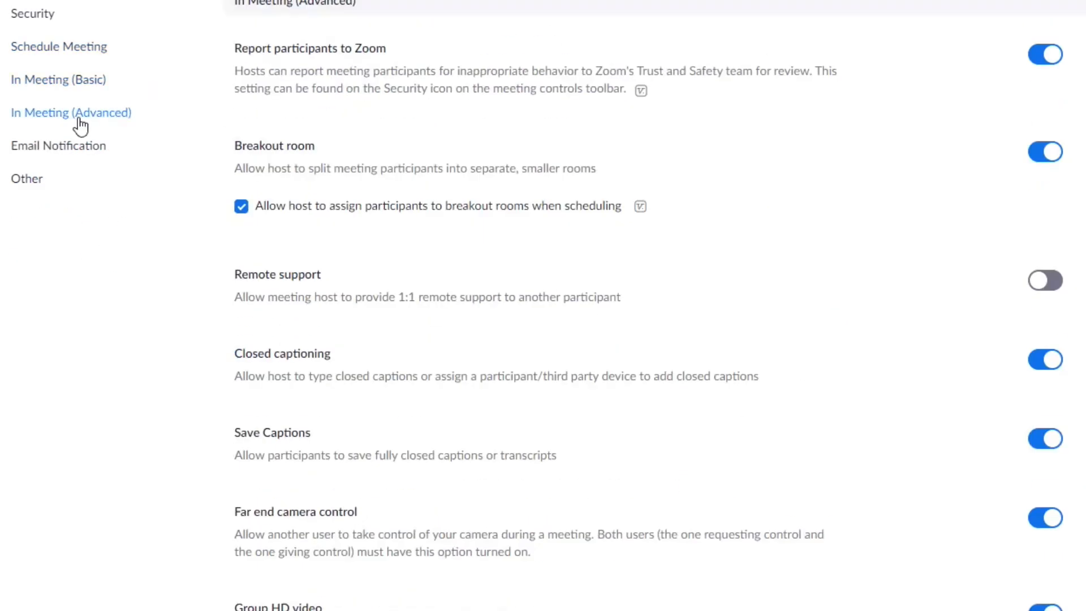
mouse_move(220, 170)
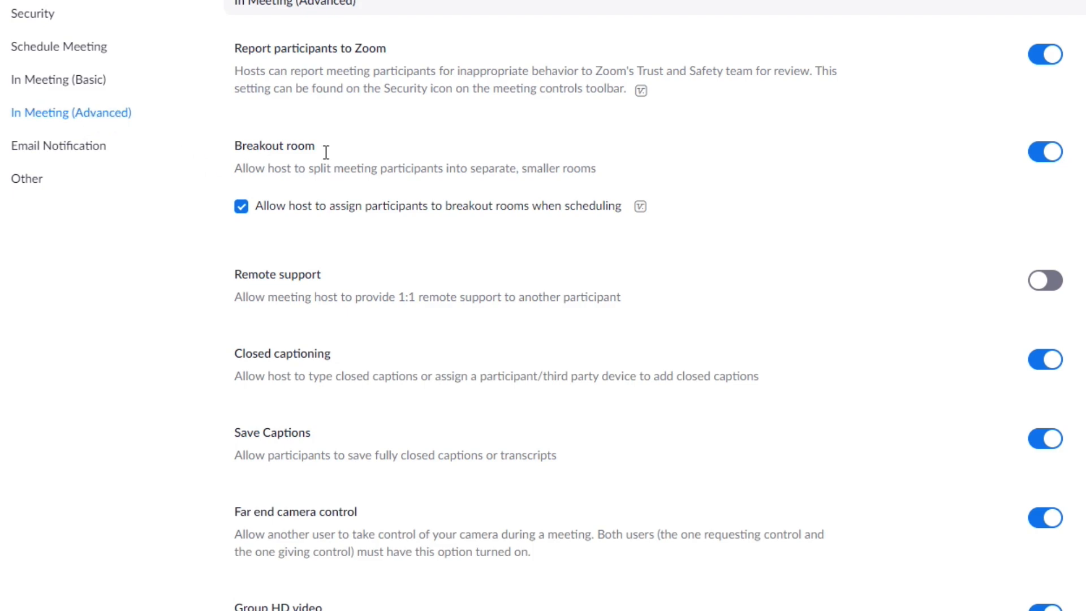
Step: Toggle Custom Live Streaming Service off and back on, then bring up the meeting window
scroll("down", 3)
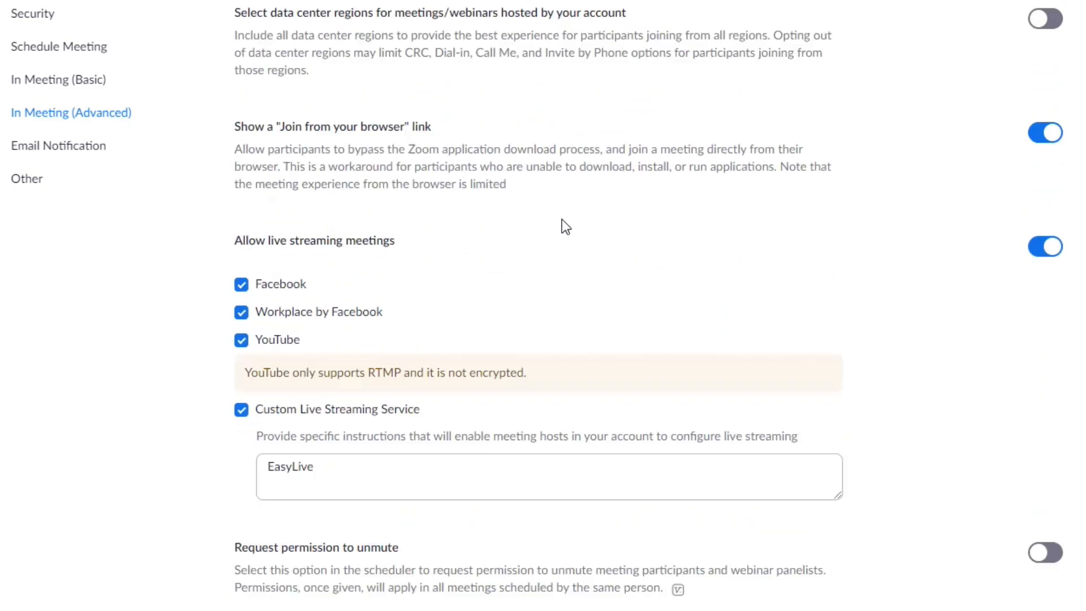
scroll("down", 3)
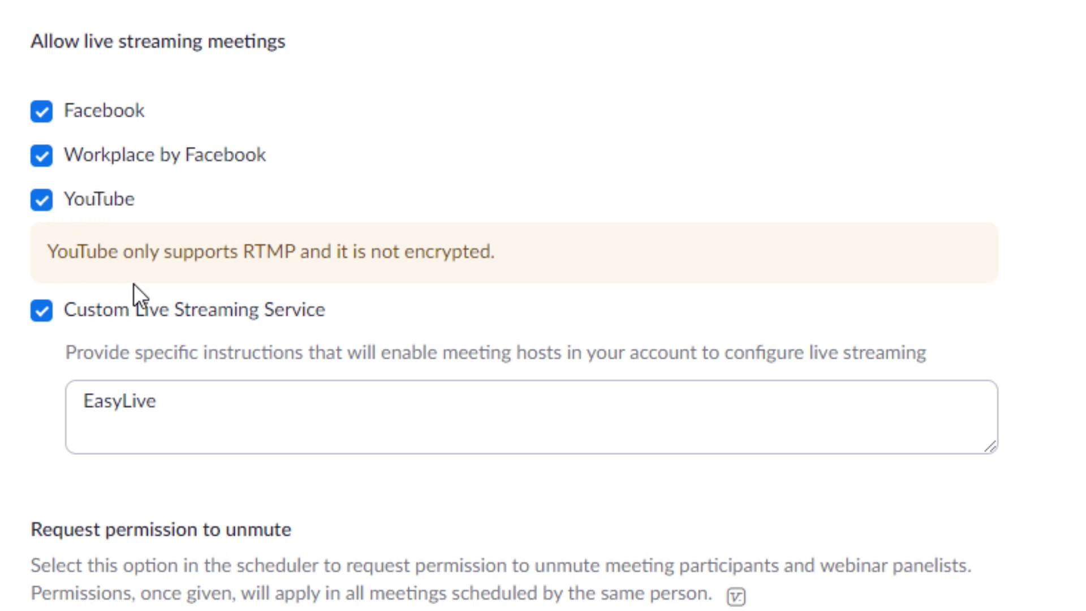
mouse_move(215, 321)
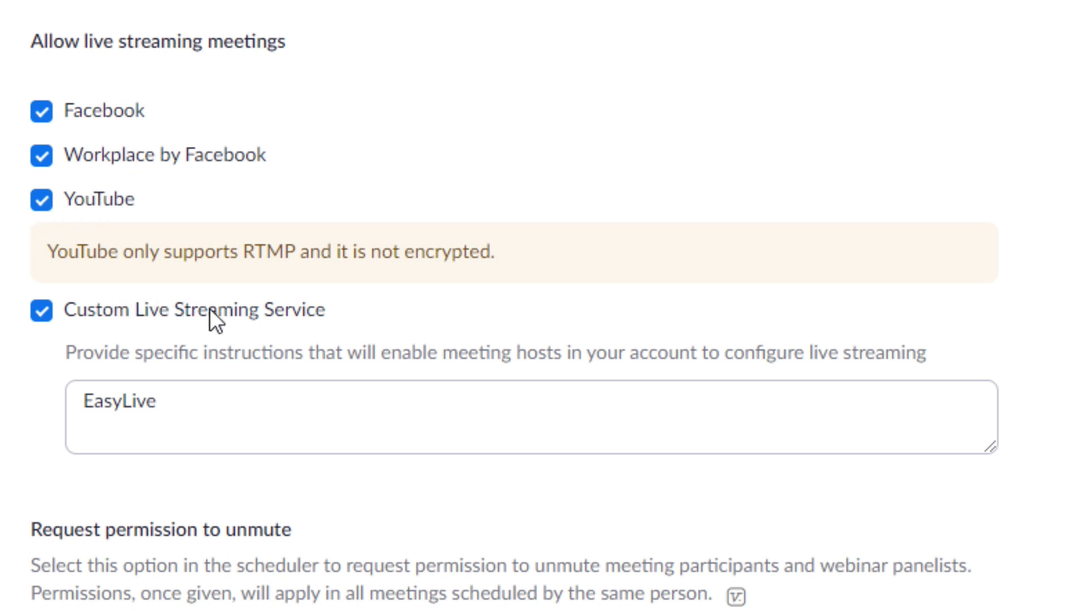
left_click(41, 310)
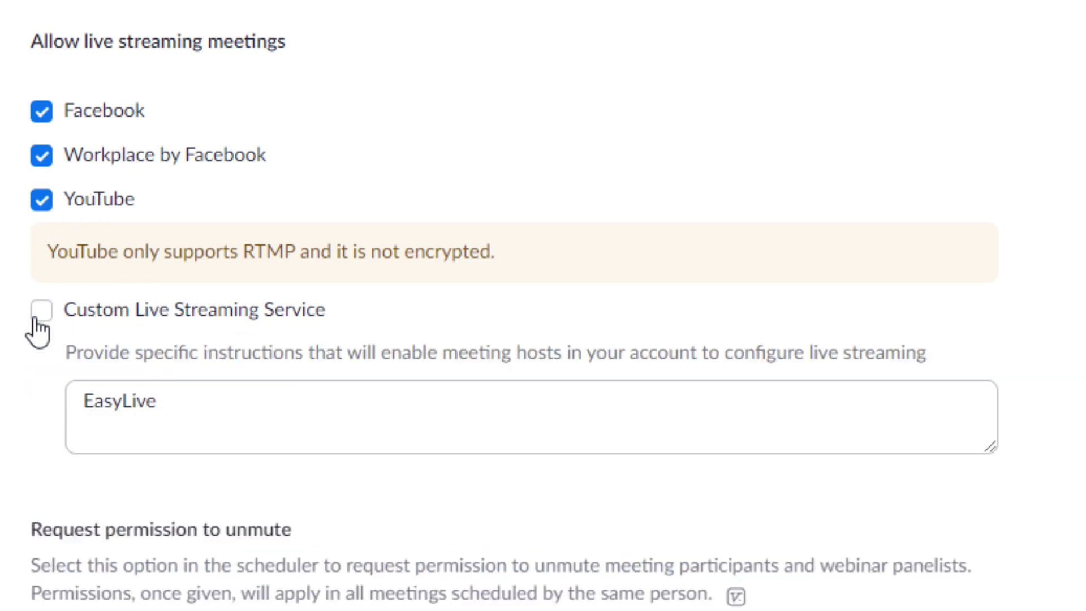
left_click(40, 309)
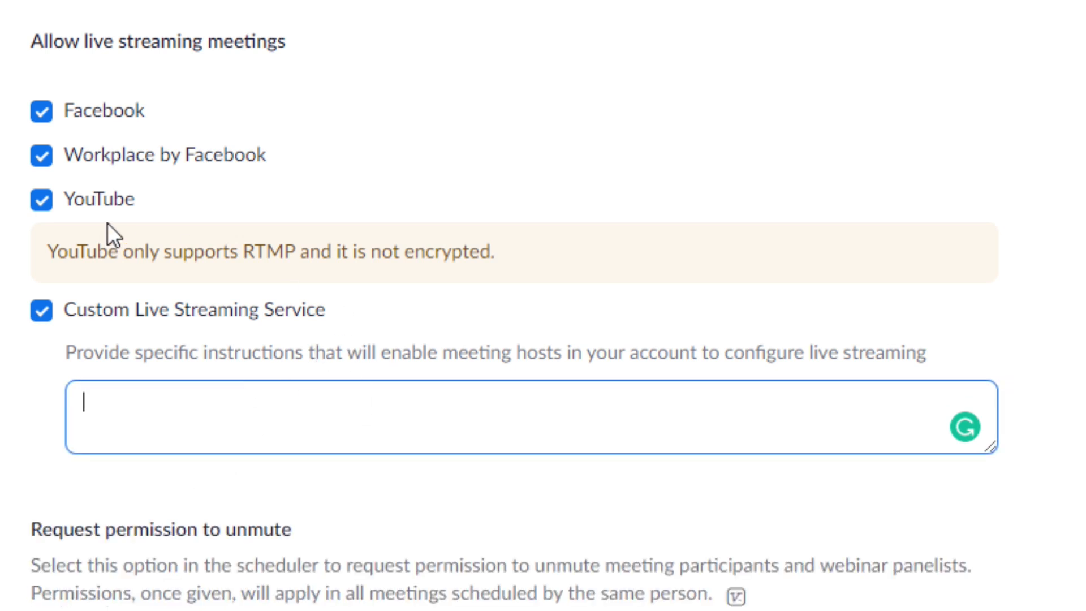
mouse_move(93, 31)
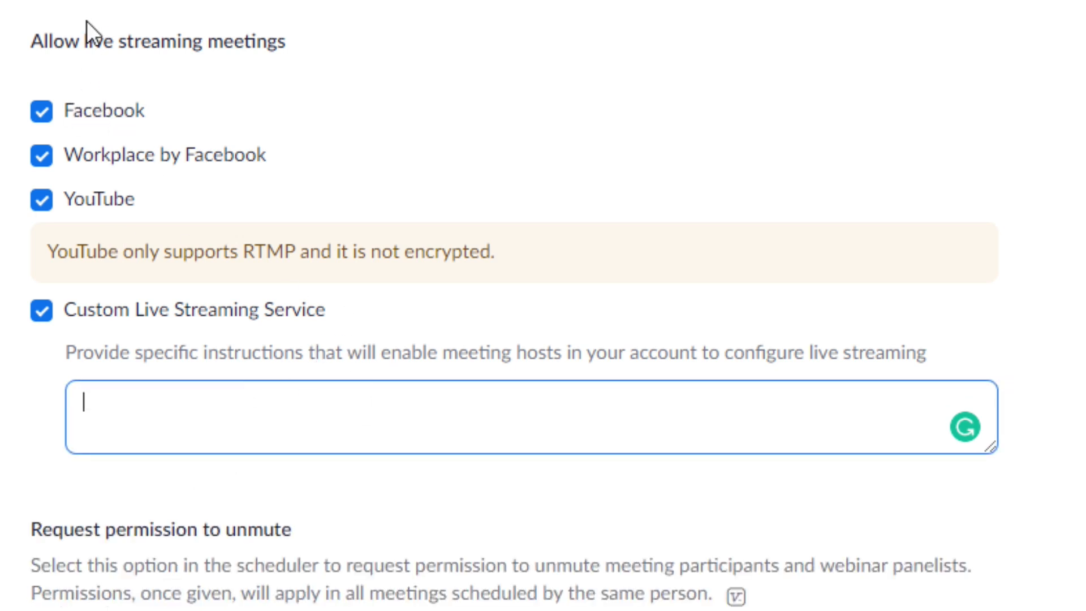
double_click(106, 111)
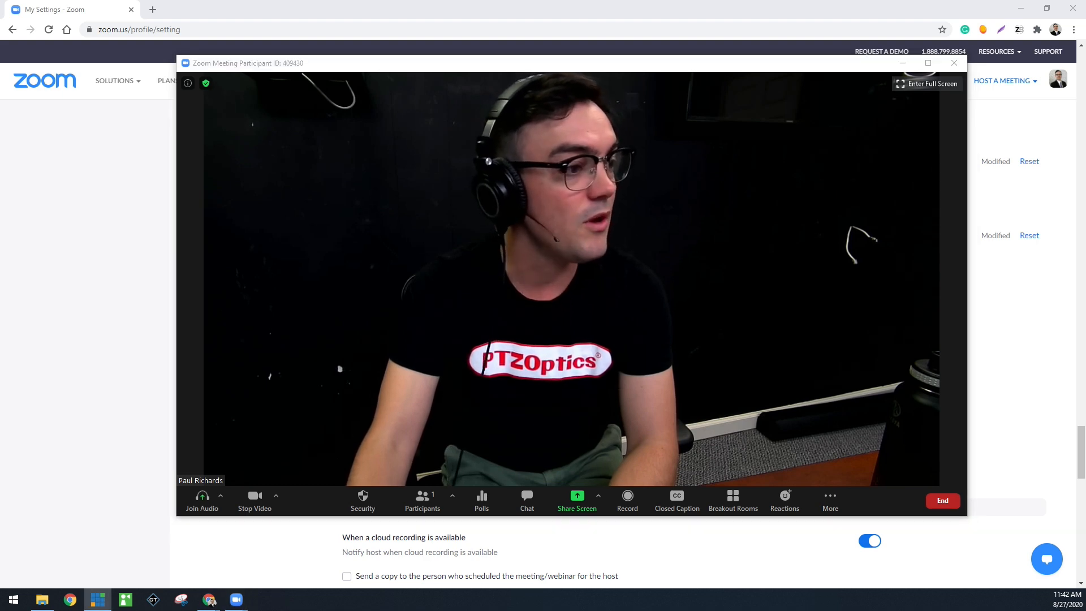
Step: Choose Live on Facebook from the meeting toolbar's More menu
left_click(829, 502)
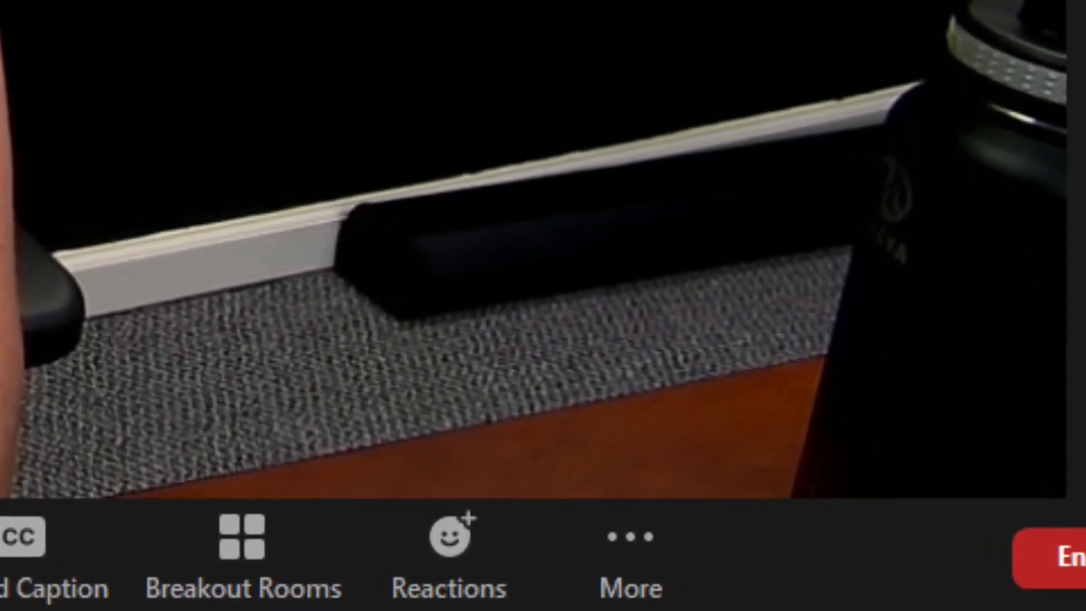
left_click(629, 536)
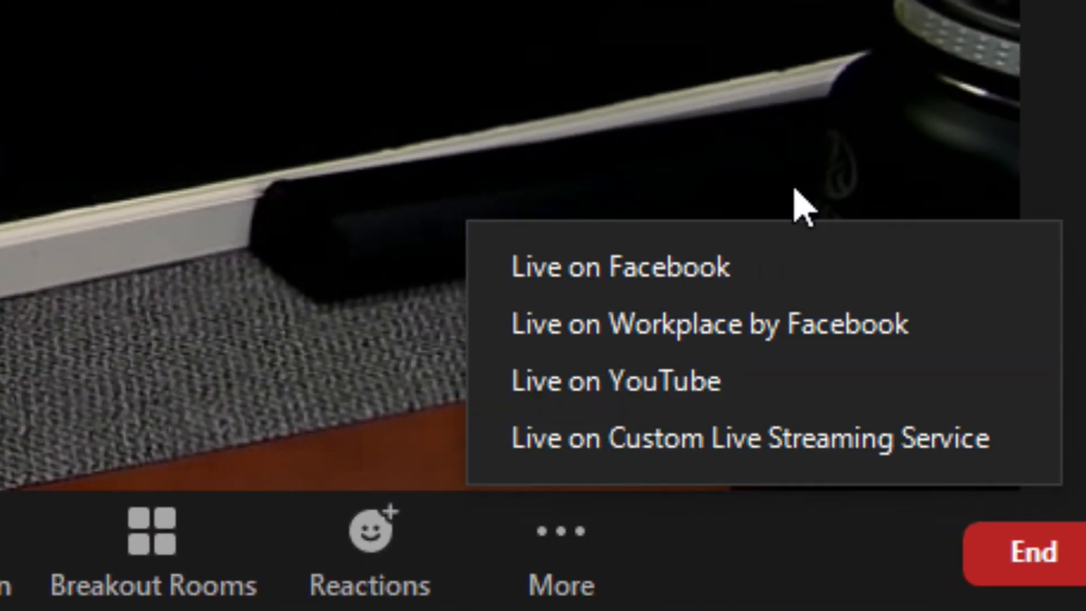
mouse_move(768, 270)
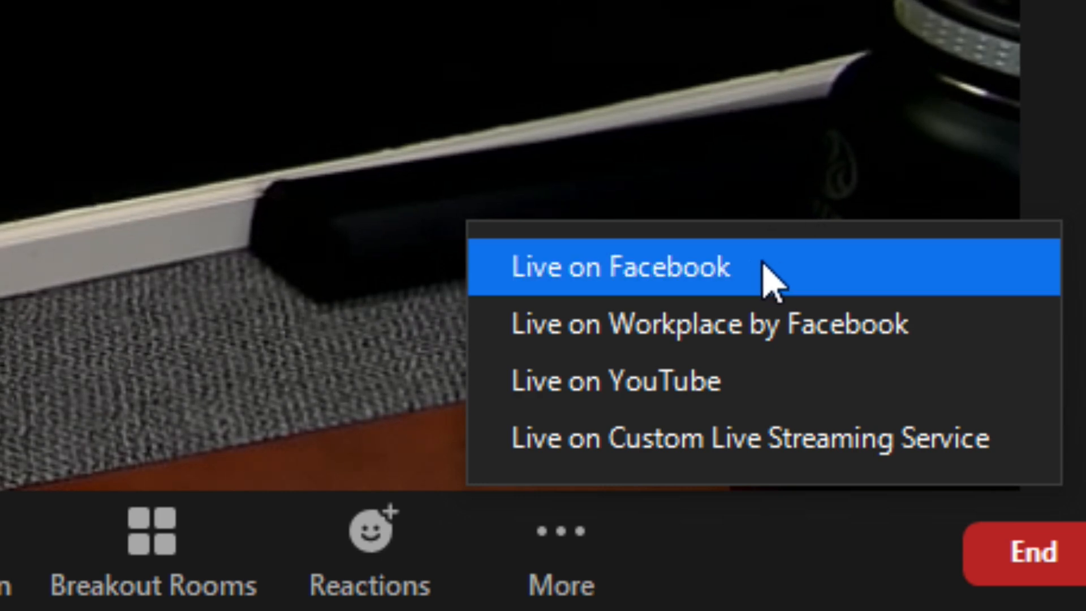
left_click(618, 268)
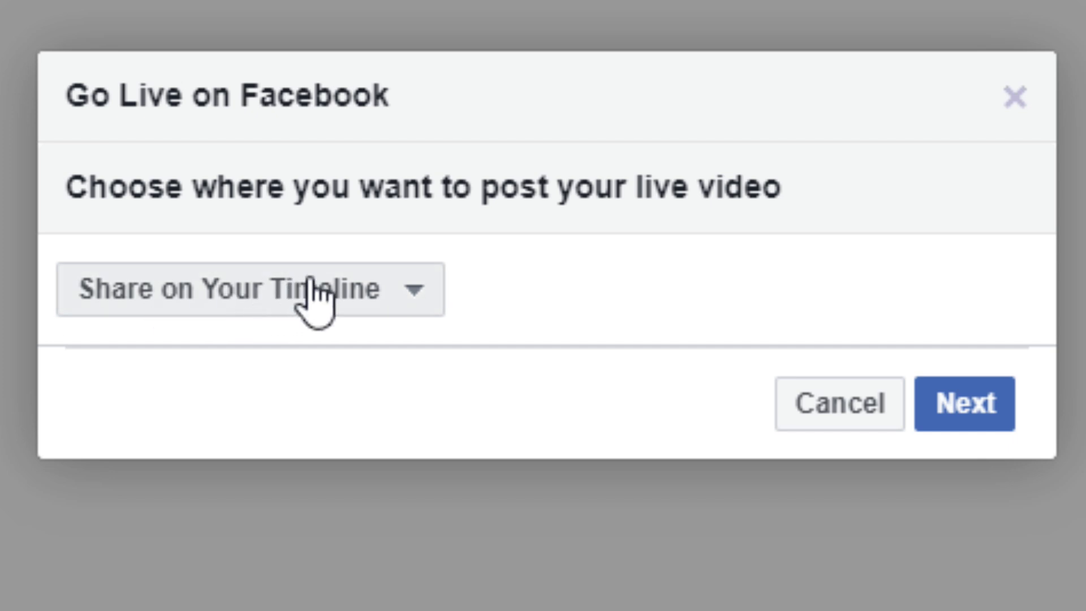
mouse_move(326, 318)
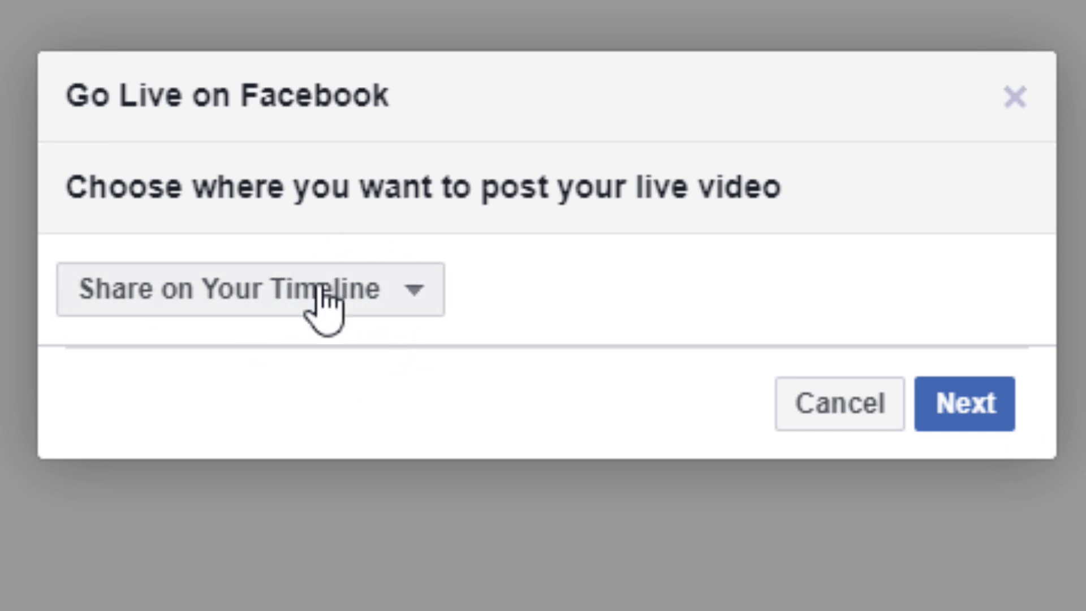
Step: Post the live video to the managed Page BikeRide TV and proceed
left_click(249, 289)
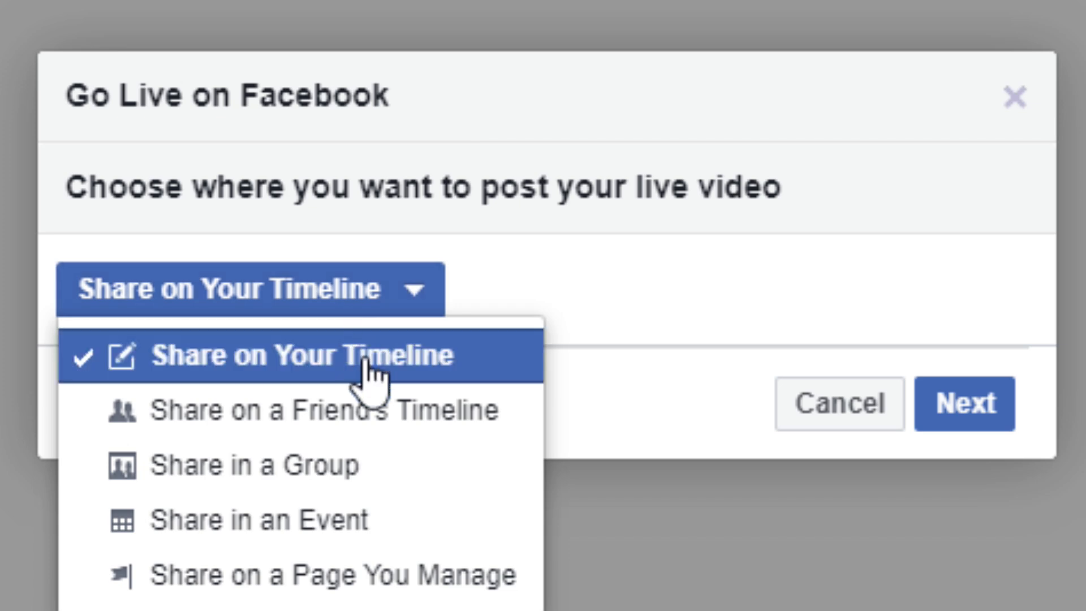
mouse_move(392, 410)
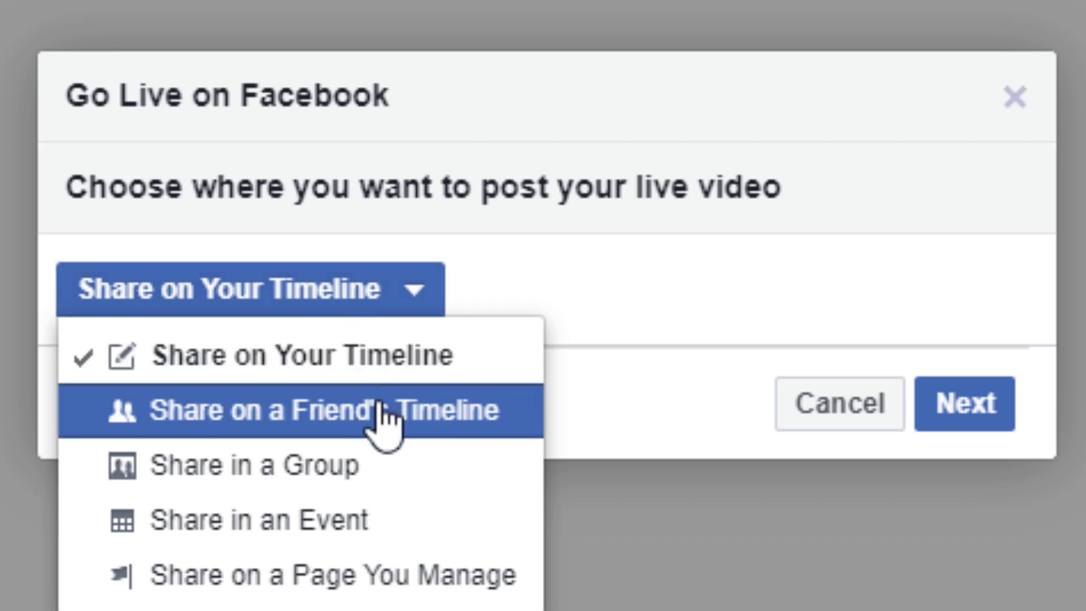
mouse_move(423, 419)
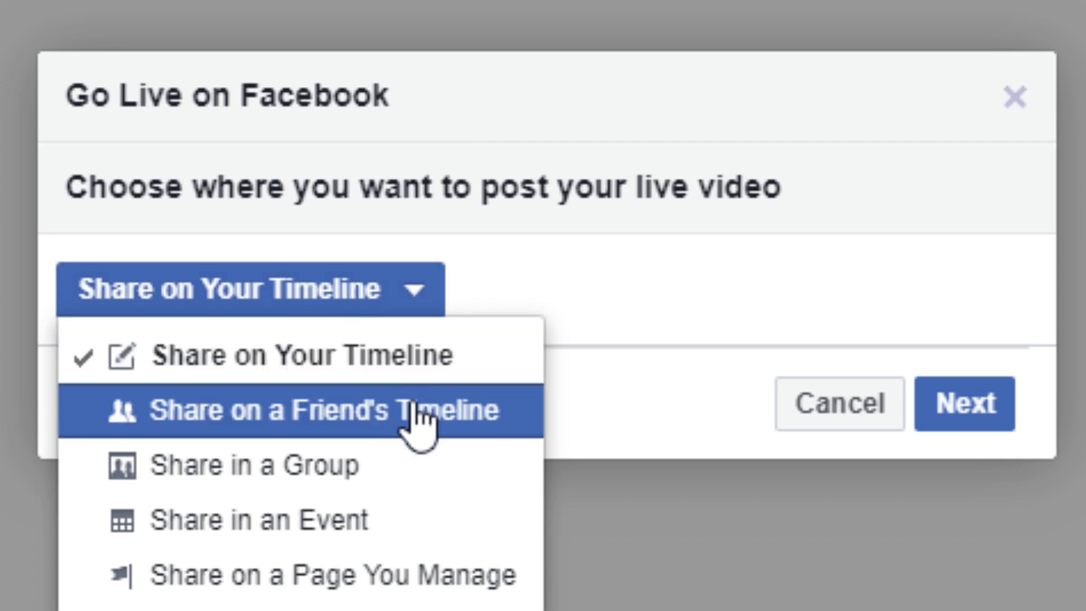
mouse_move(408, 466)
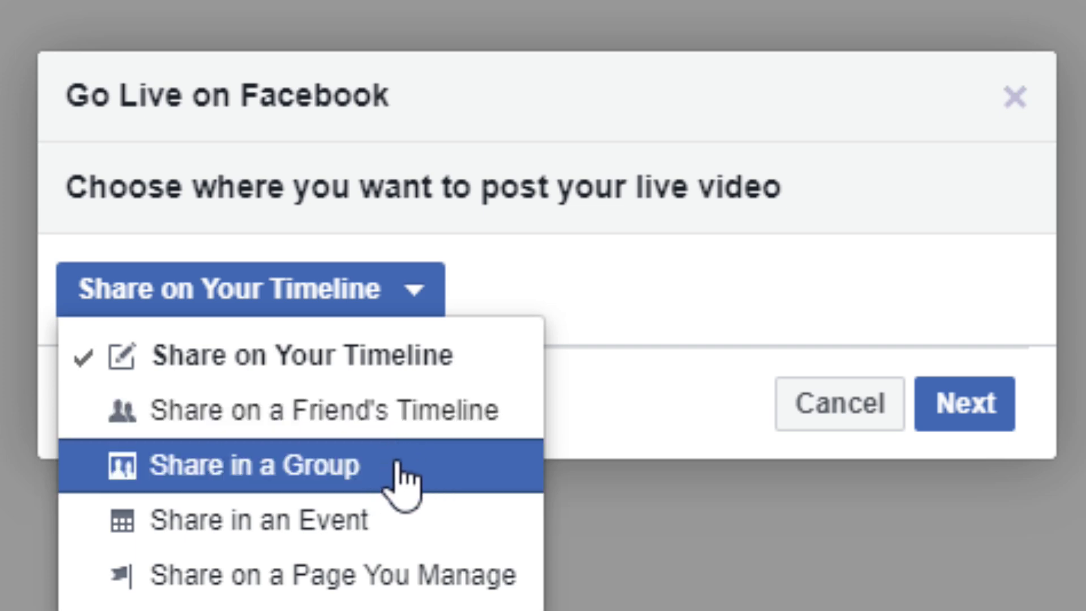
mouse_move(353, 575)
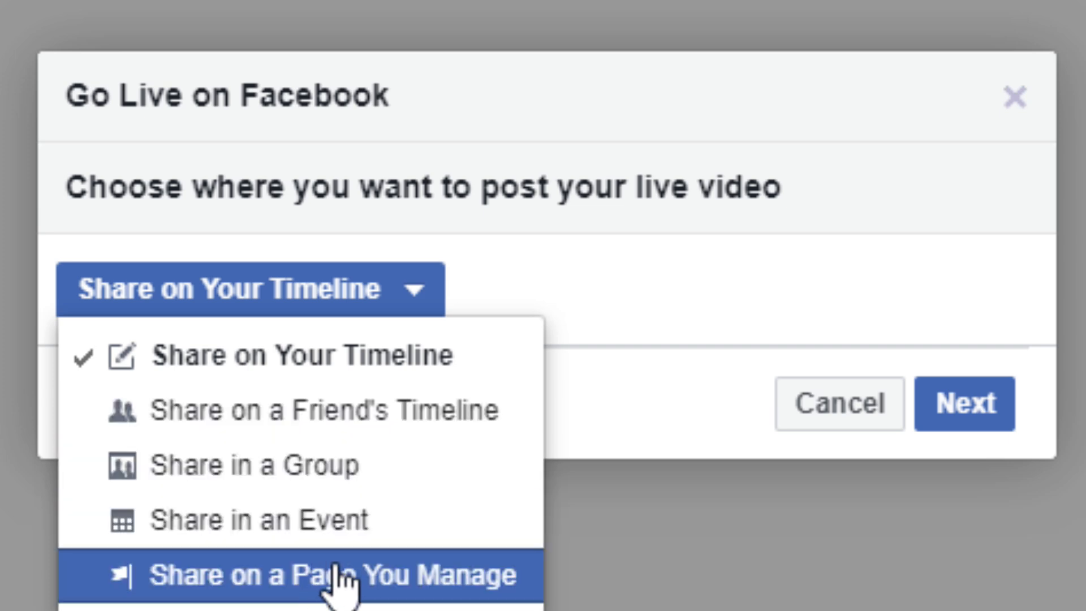
left_click(318, 575)
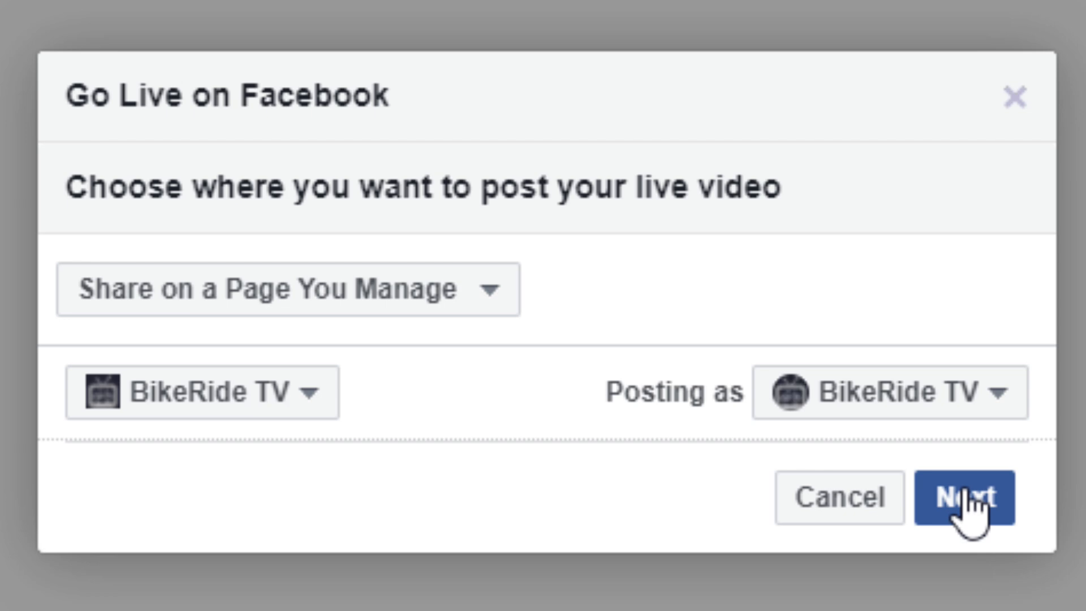
left_click(962, 497)
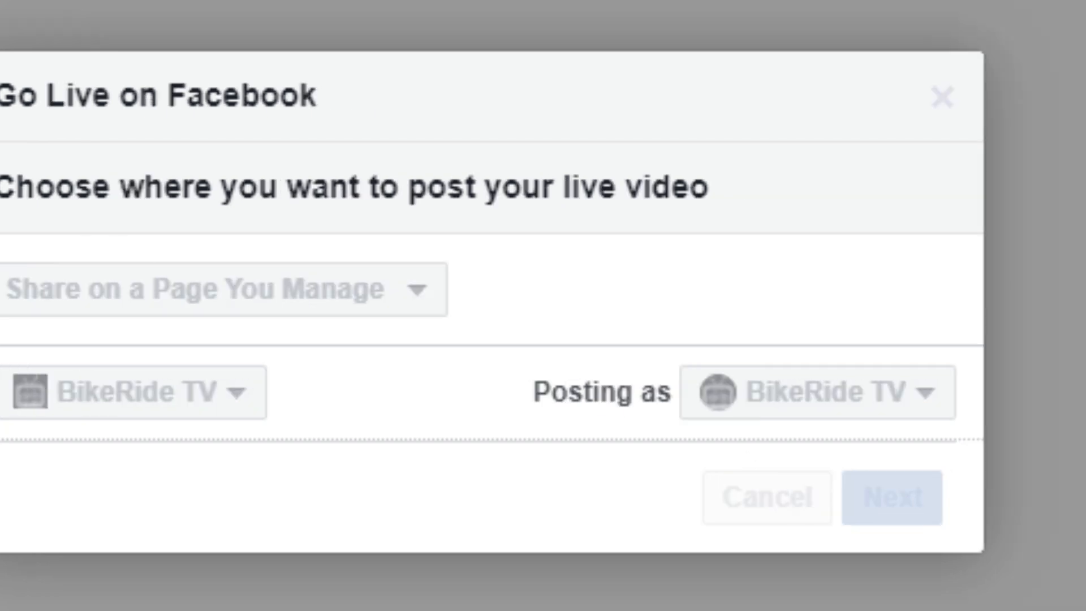
left_click(891, 497)
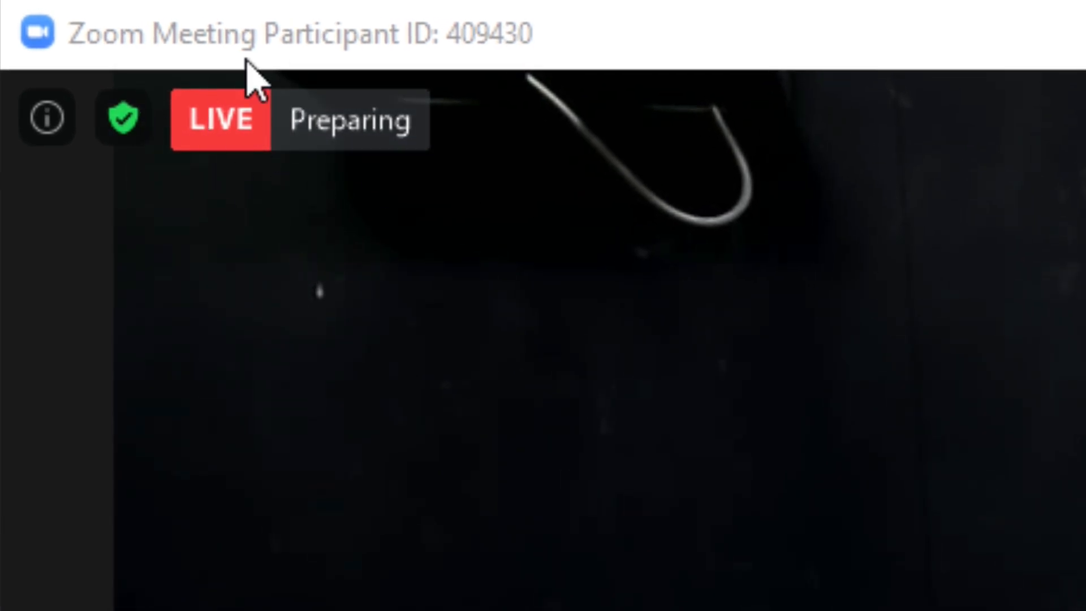
mouse_move(326, 167)
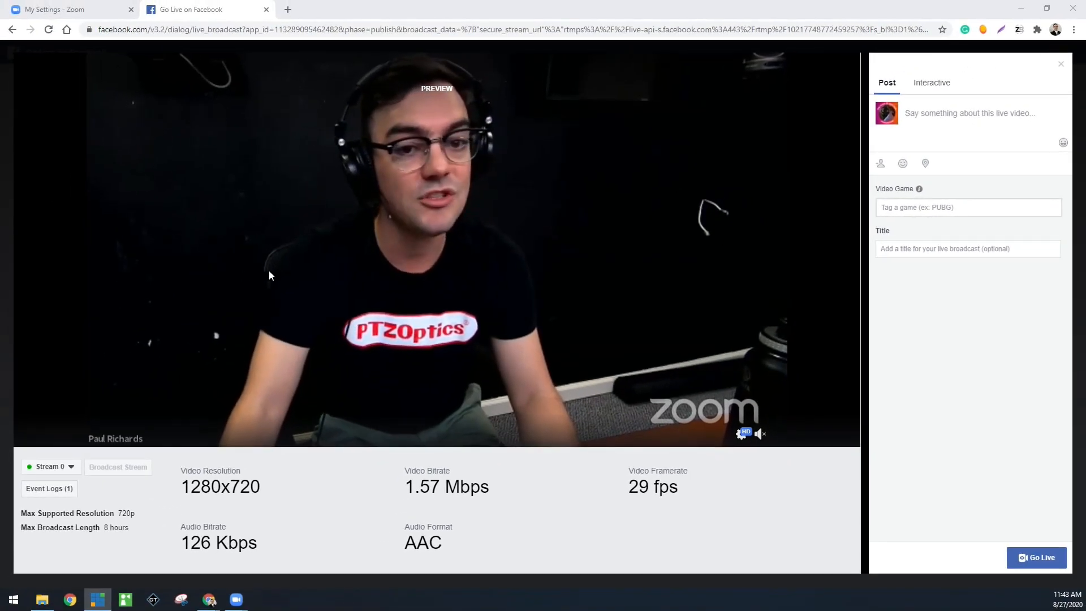
mouse_move(191, 234)
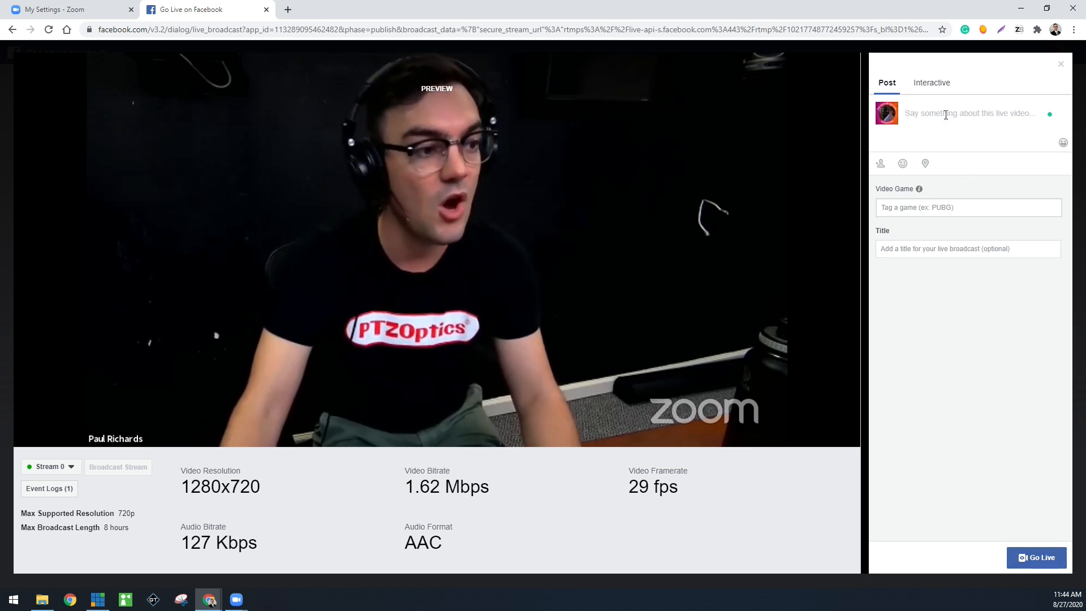
Step: Enter 'Theheh' while reviewing the Facebook broadcast preview of the meeting feed
type("Theheh")
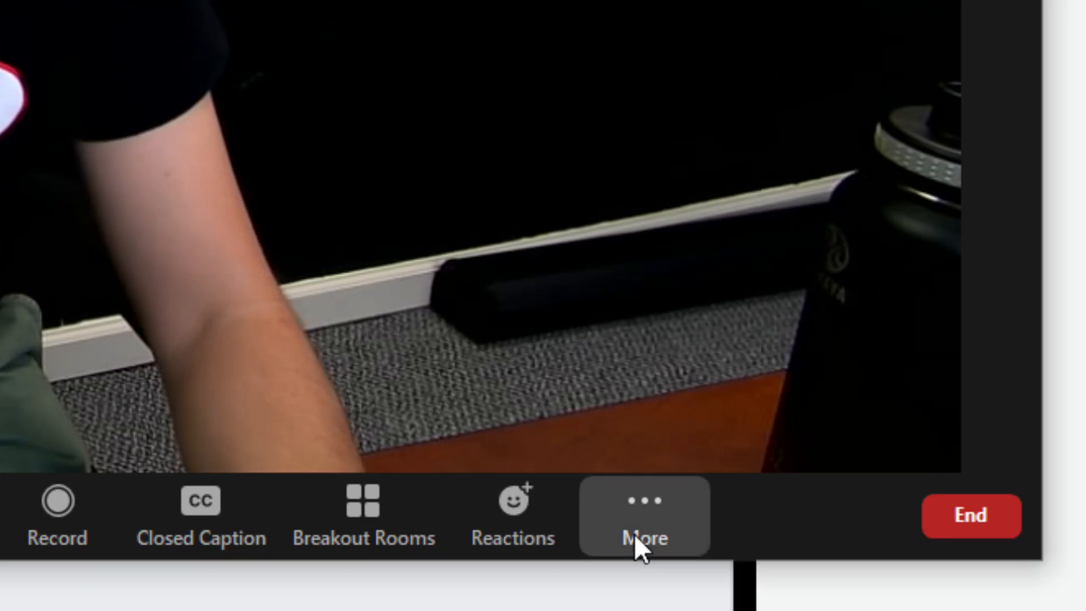
Step: Select Stop Live Stream from the meeting toolbar's More menu
left_click(644, 516)
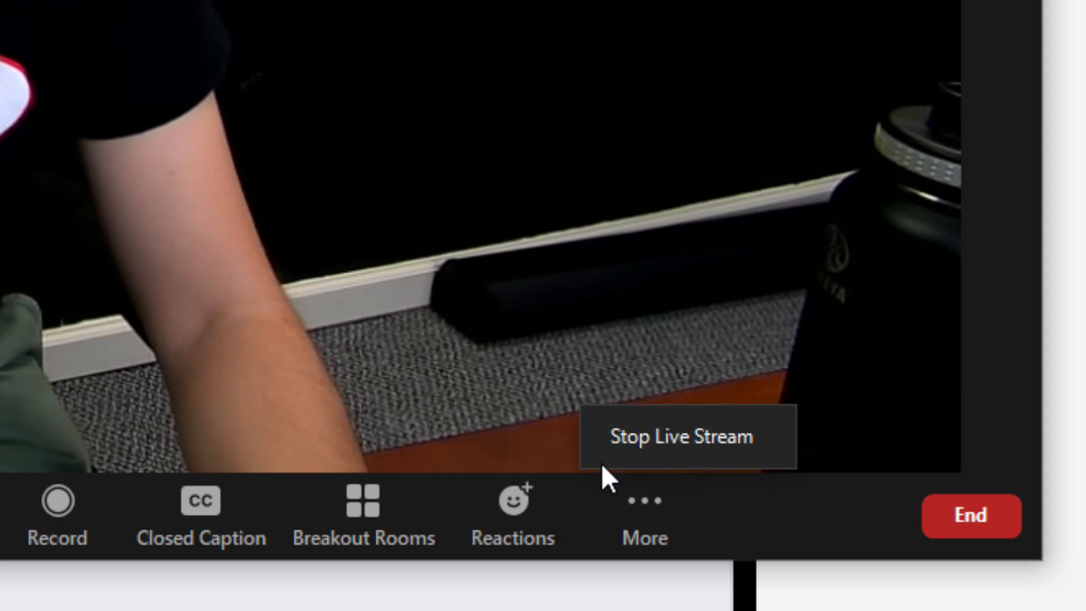
mouse_move(680, 437)
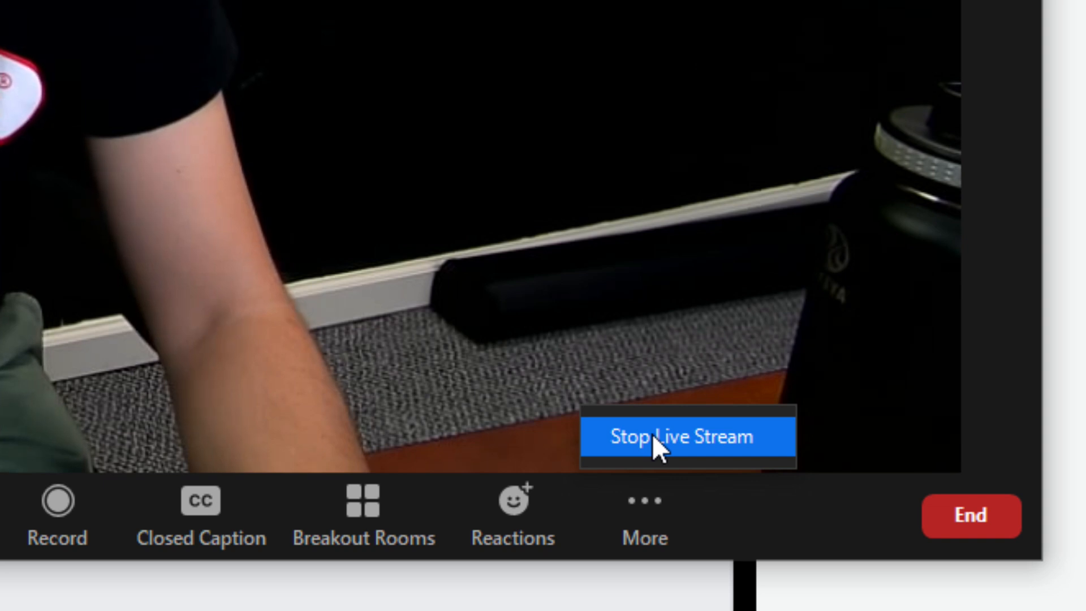
left_click(685, 436)
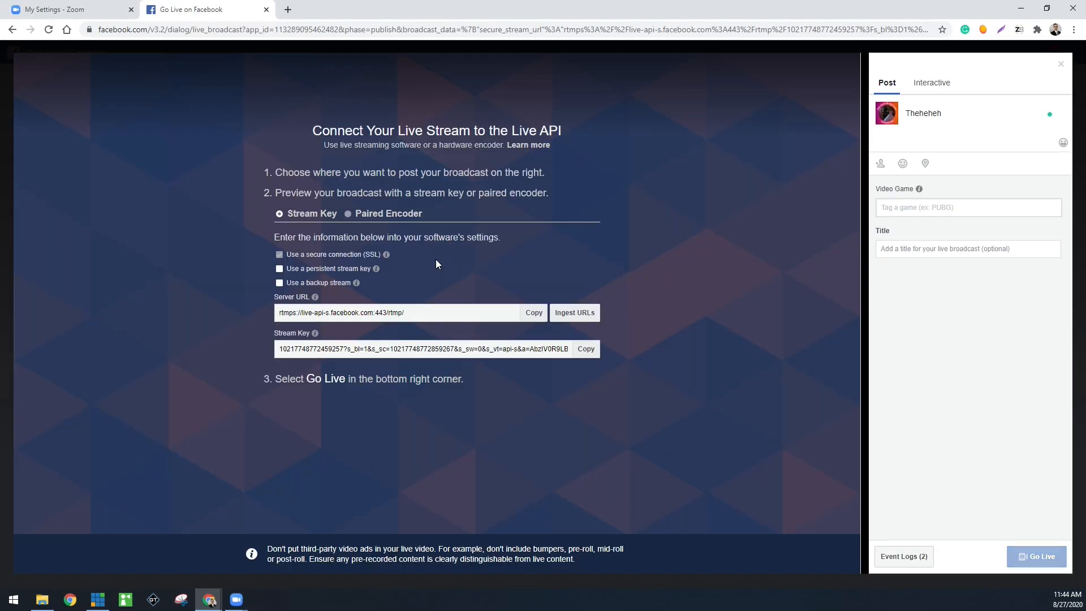
mouse_move(552, 114)
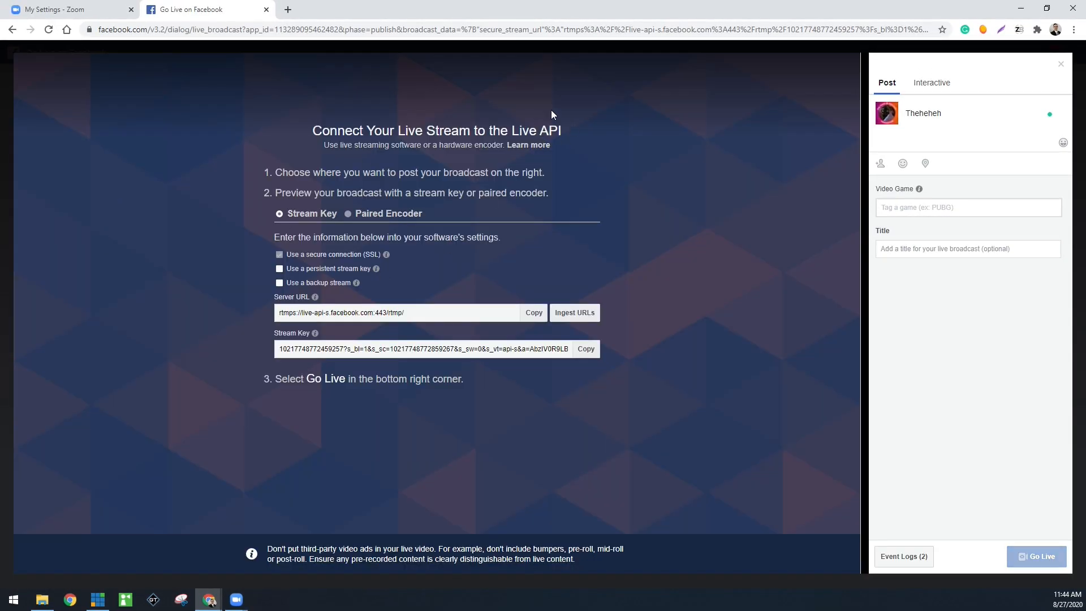